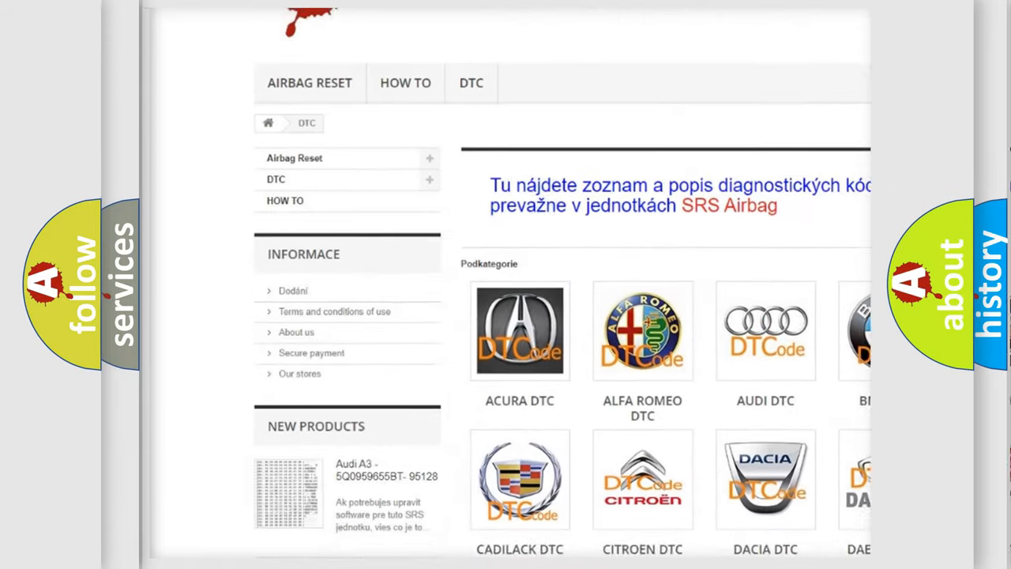
pyautogui.scroll(-3)
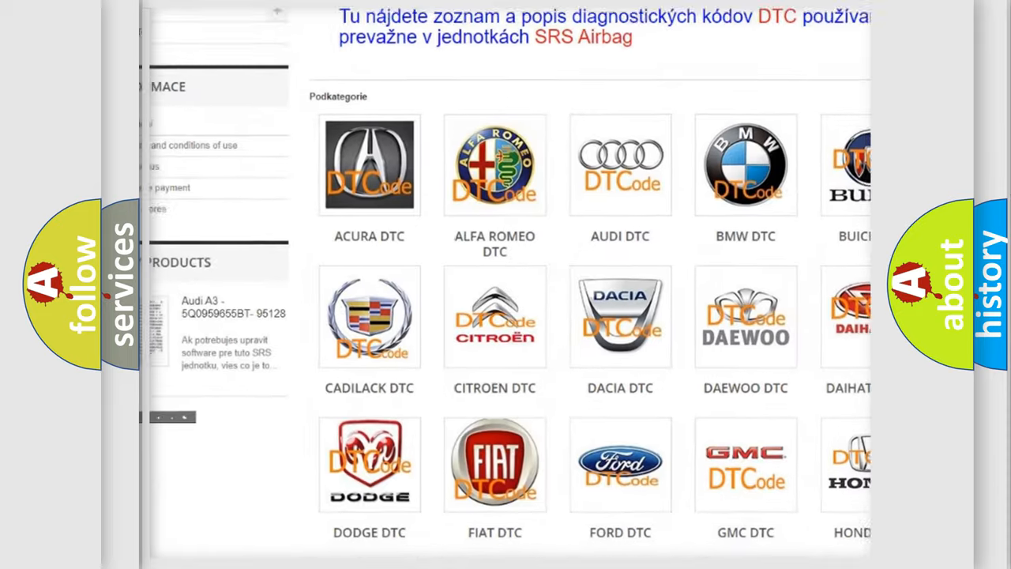
pyautogui.scroll(-3)
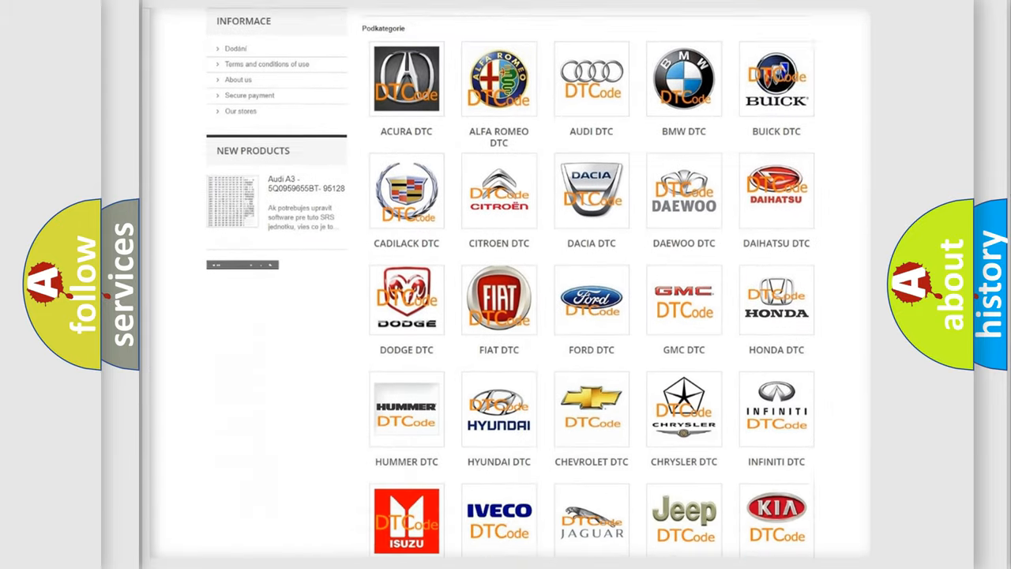
pyautogui.scroll(-3)
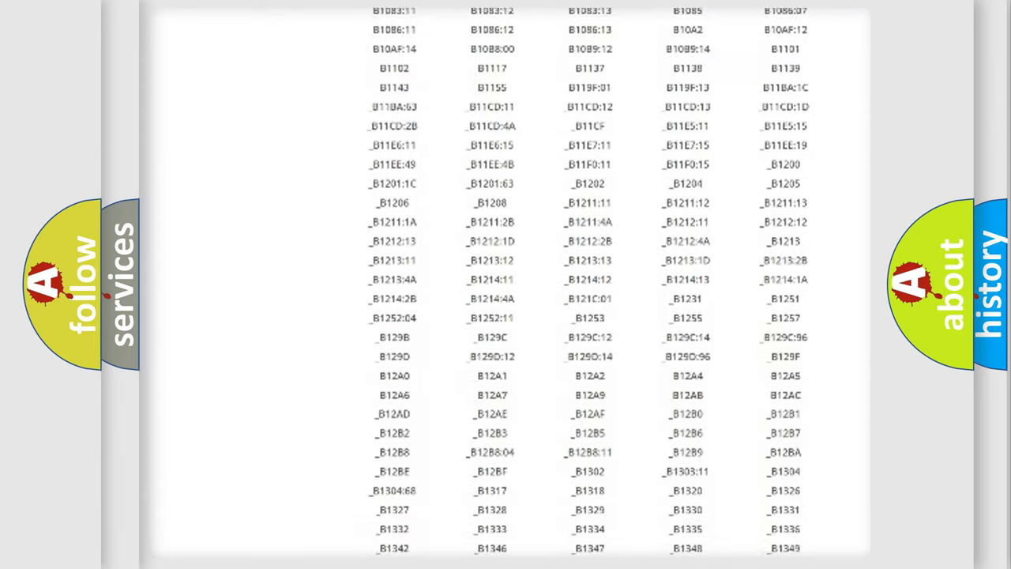
pyautogui.scroll(-3)
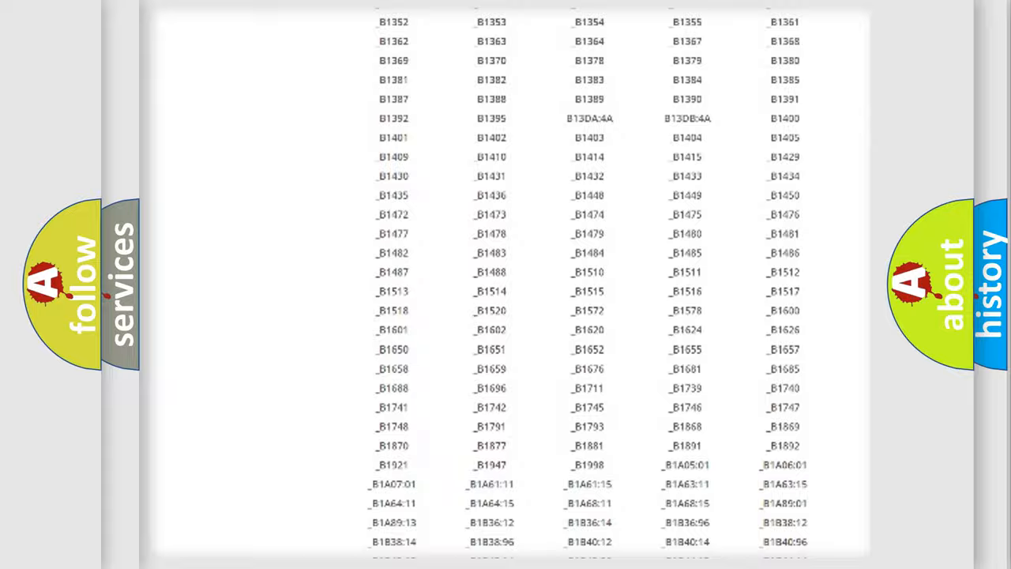